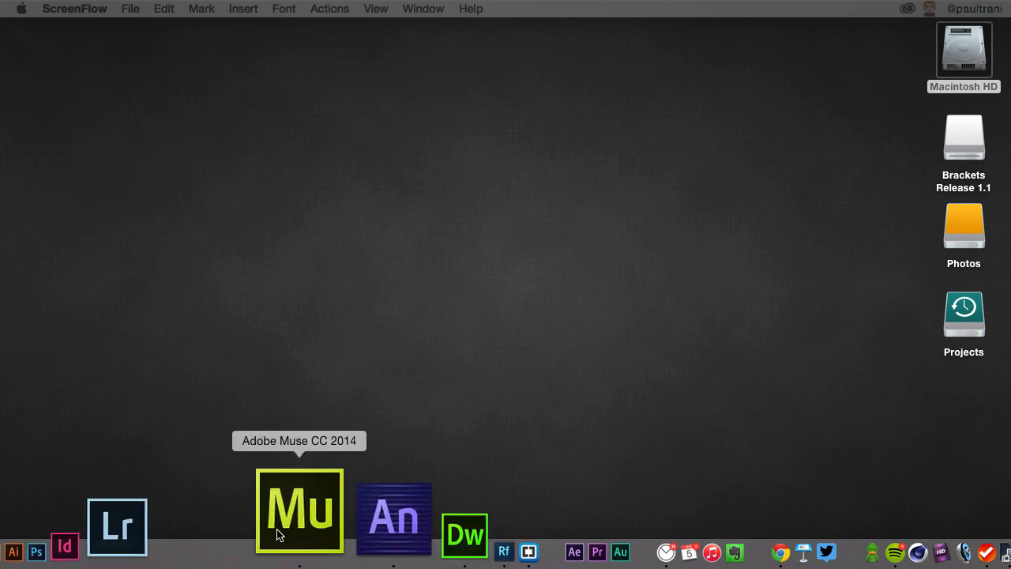
Launch Adobe Muse with the Destinations Home page and reach its File menu preview commands.
{"action": "left_click", "coordinate": [300, 512]}
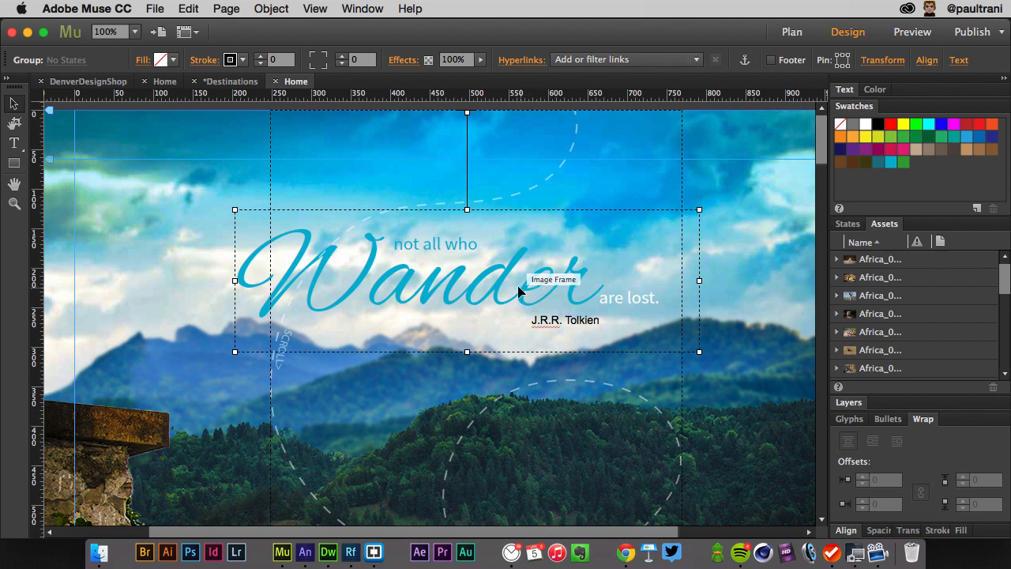
{"action": "mouse_move", "coordinate": [866, 278]}
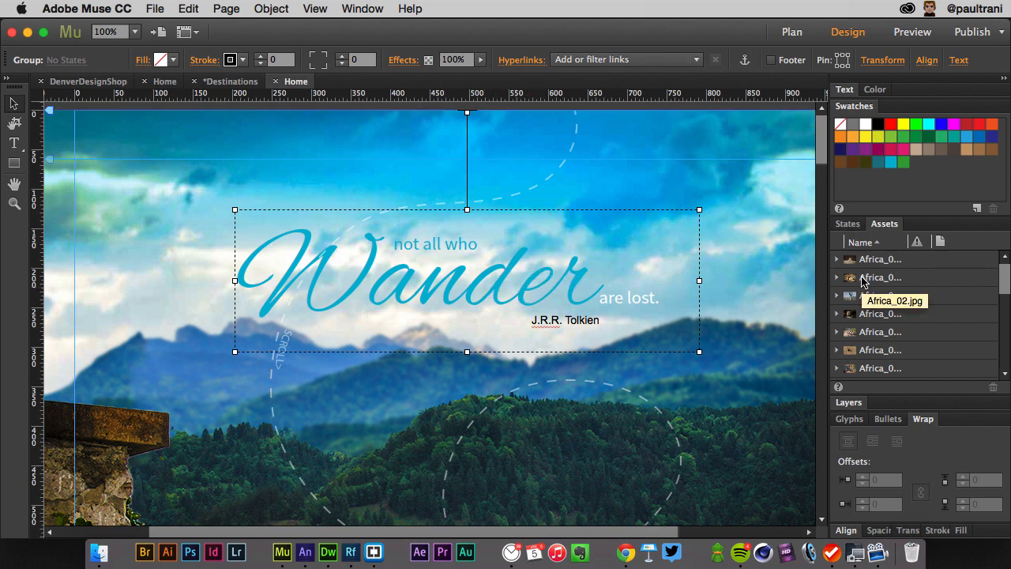
{"action": "mouse_move", "coordinate": [841, 403]}
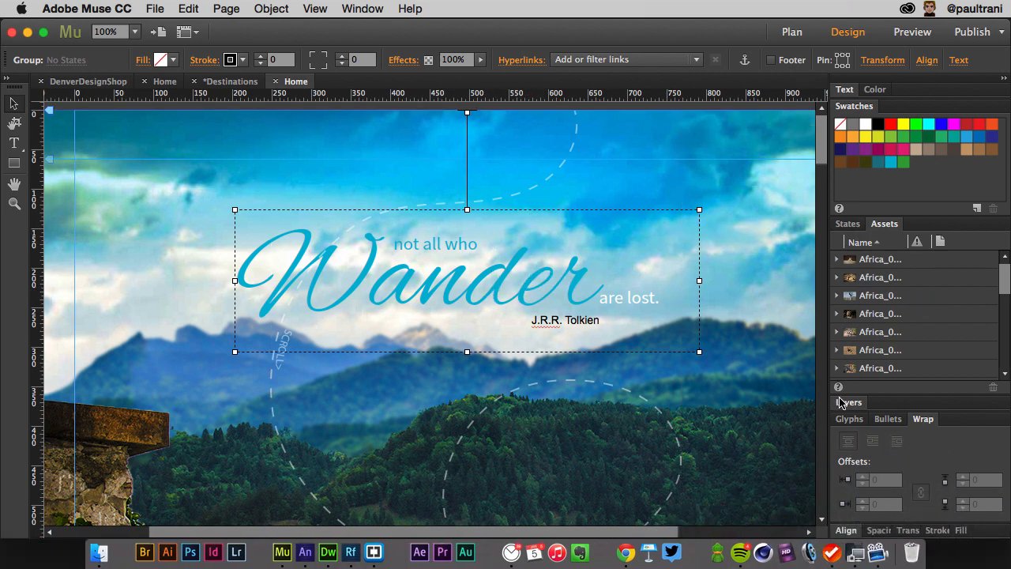
{"action": "left_click", "coordinate": [155, 10]}
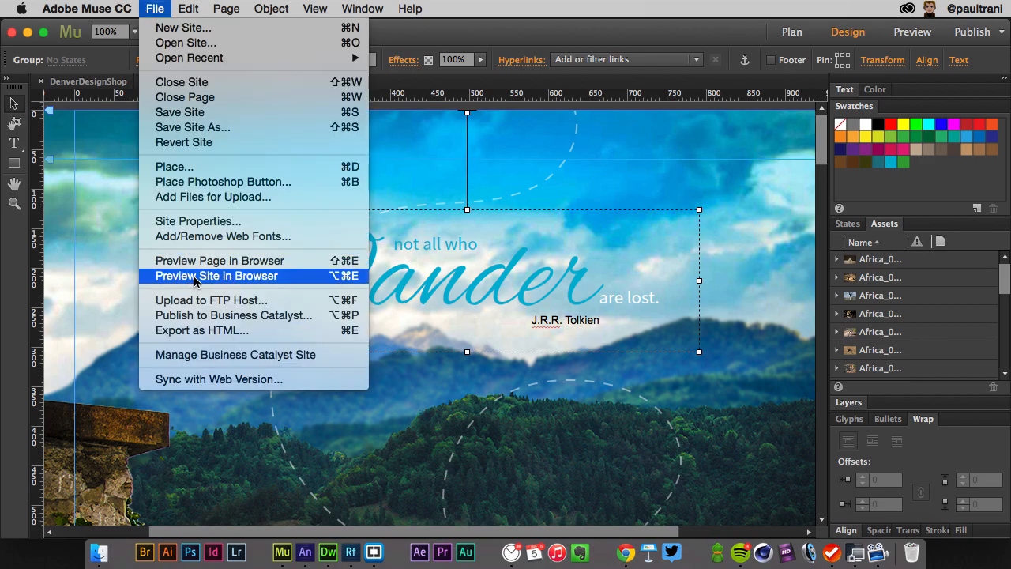
Preview the Destinations site in Chrome and scroll from Wander through Slovenia, Brazil and South Africa.
{"action": "left_click", "coordinate": [215, 275]}
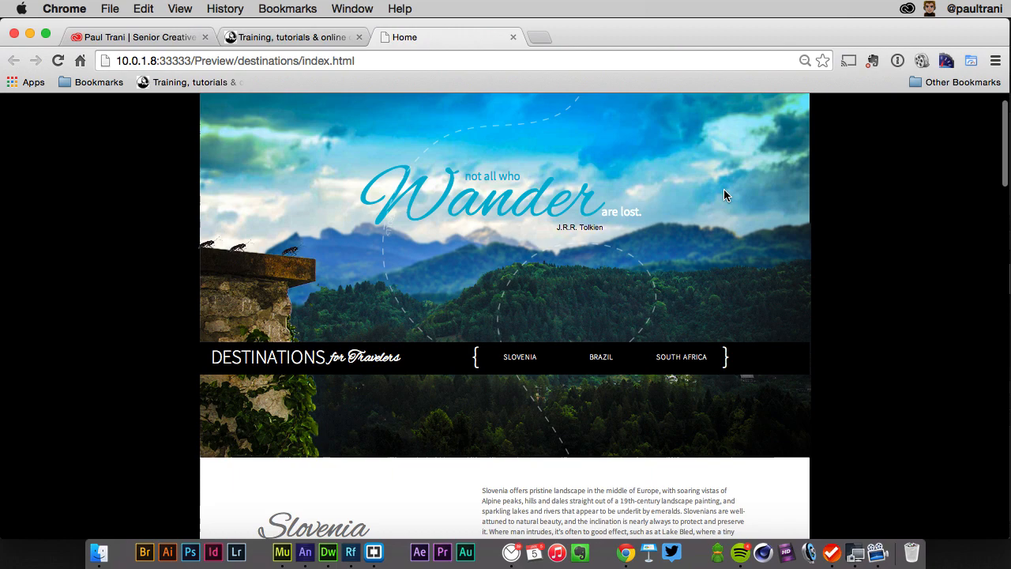
{"action": "scroll", "scroll_direction": "down", "scroll_amount": 3}
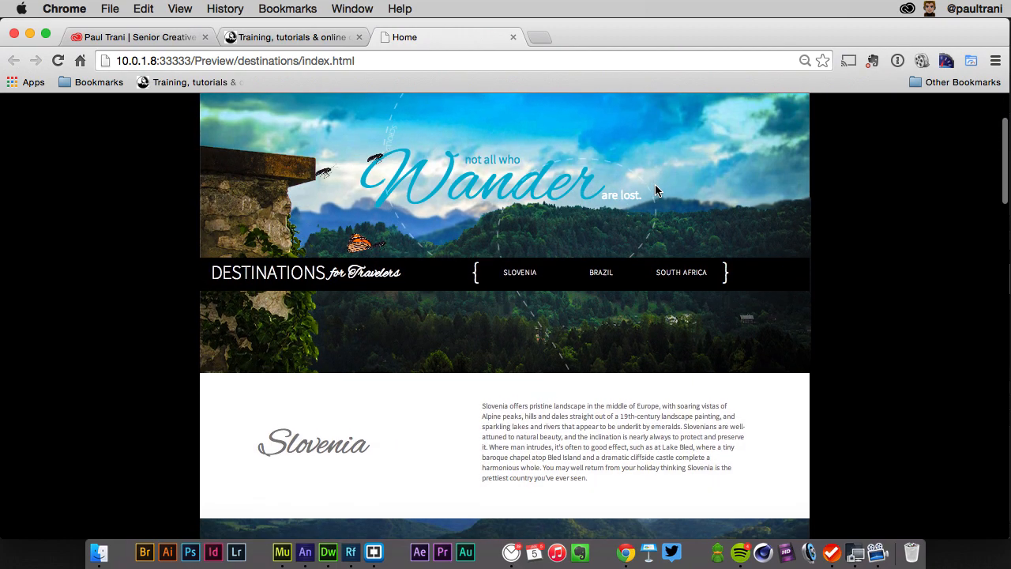
{"action": "scroll", "scroll_direction": "down", "scroll_amount": 3}
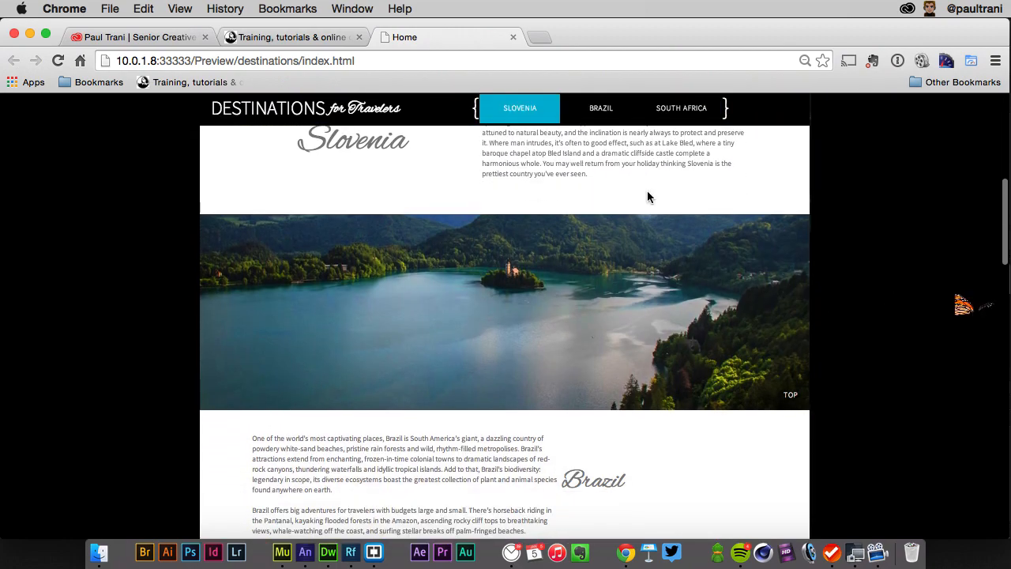
{"action": "scroll", "scroll_direction": "down", "scroll_amount": 3}
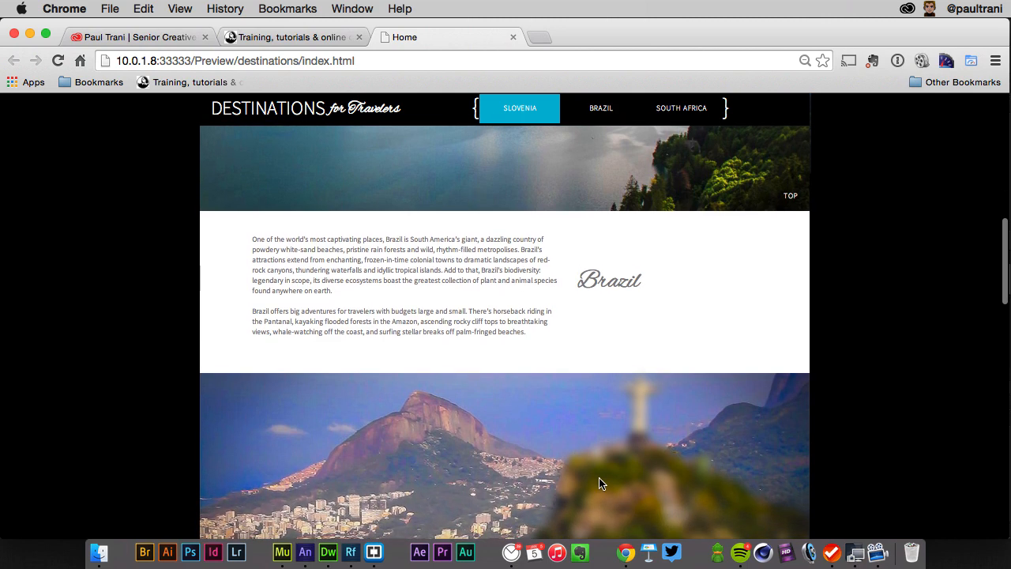
{"action": "scroll", "scroll_direction": "down", "scroll_amount": 3}
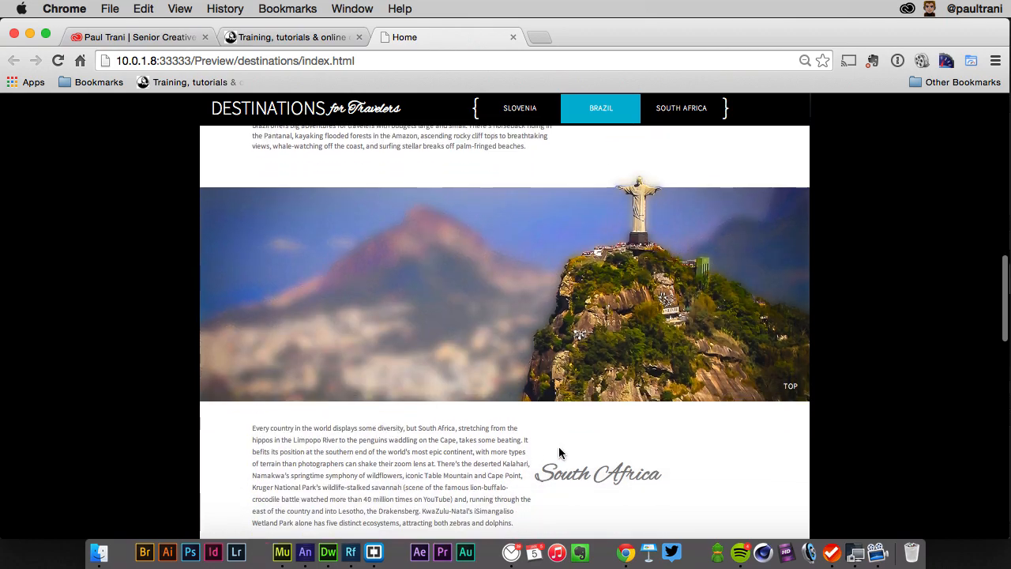
{"action": "left_click", "coordinate": [681, 107]}
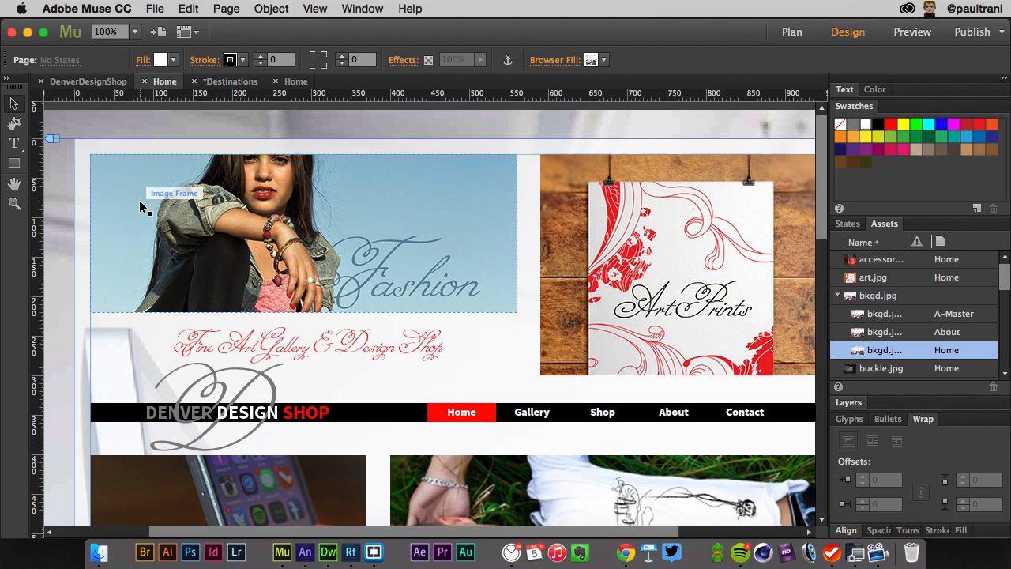
{"action": "mouse_move", "coordinate": [148, 240]}
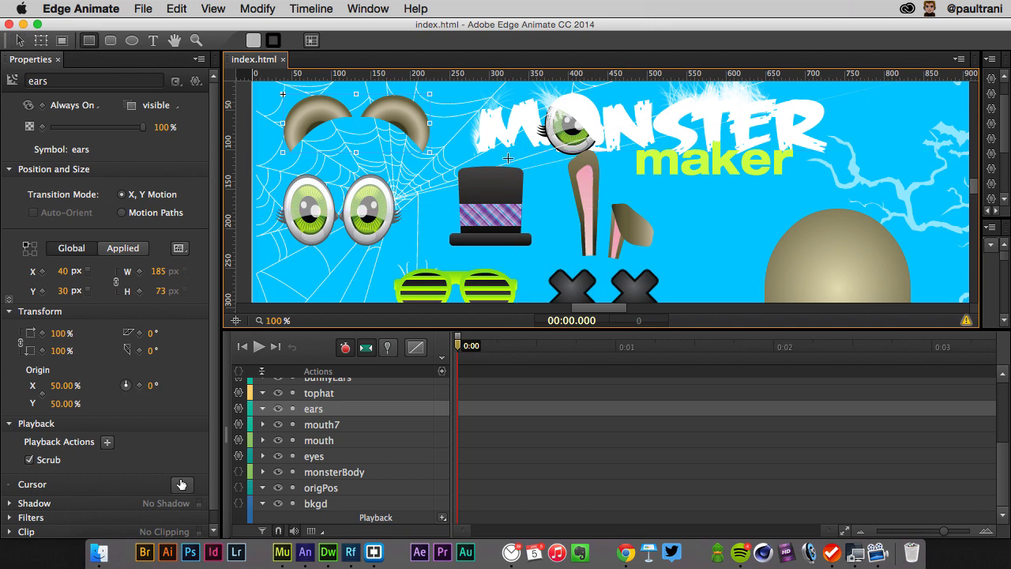
Draw a test rectangle over the rabbit ears on the Monster Maker stage, then remove it.
{"action": "left_click_drag", "start_coordinate": [509, 166], "coordinate": [787, 262]}
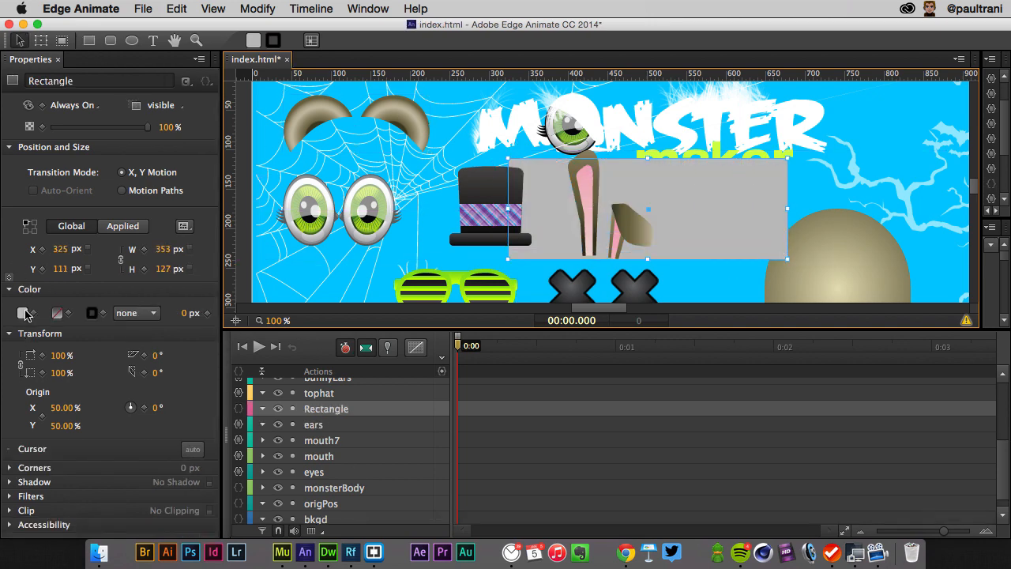
{"action": "left_click", "coordinate": [22, 313]}
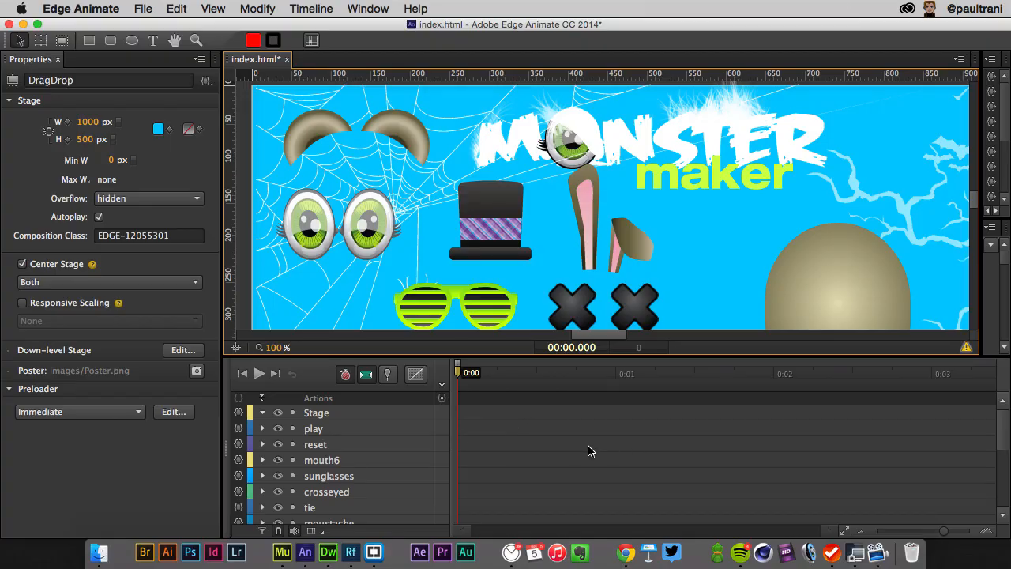
{"action": "mouse_move", "coordinate": [584, 449]}
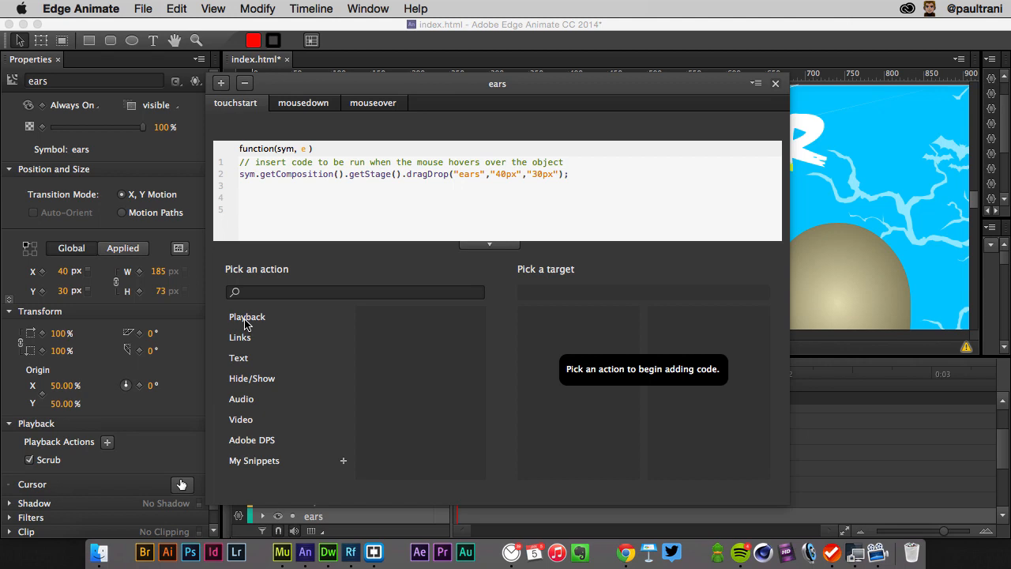
Show the Pick an action list for the ears symbol's touchstart handler.
{"action": "left_click", "coordinate": [247, 316]}
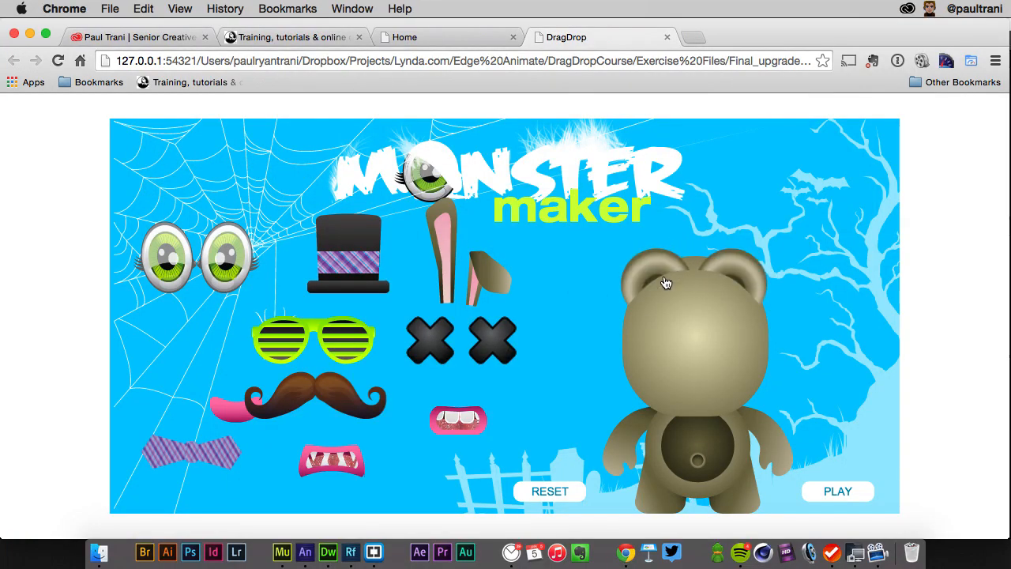
Drag a monster part onto the bear figure in the Chrome preview.
{"action": "left_click_drag", "start_coordinate": [458, 421], "coordinate": [694, 351]}
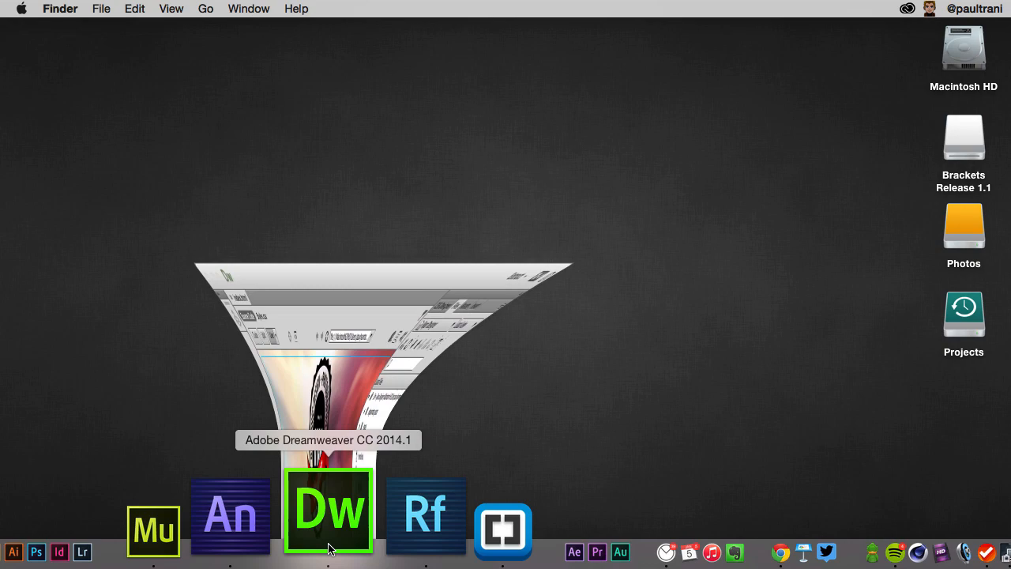
Launch Dreamweaver on the Ryan Designer index.html and select the 'Let Me Create Something for You' heading.
{"action": "left_click", "coordinate": [328, 509]}
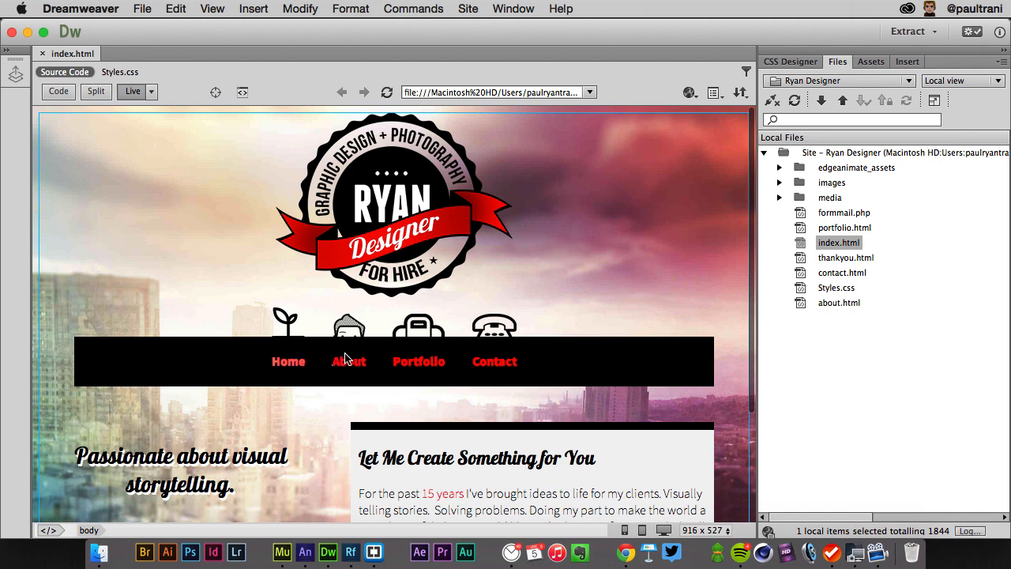
{"action": "mouse_move", "coordinate": [419, 360]}
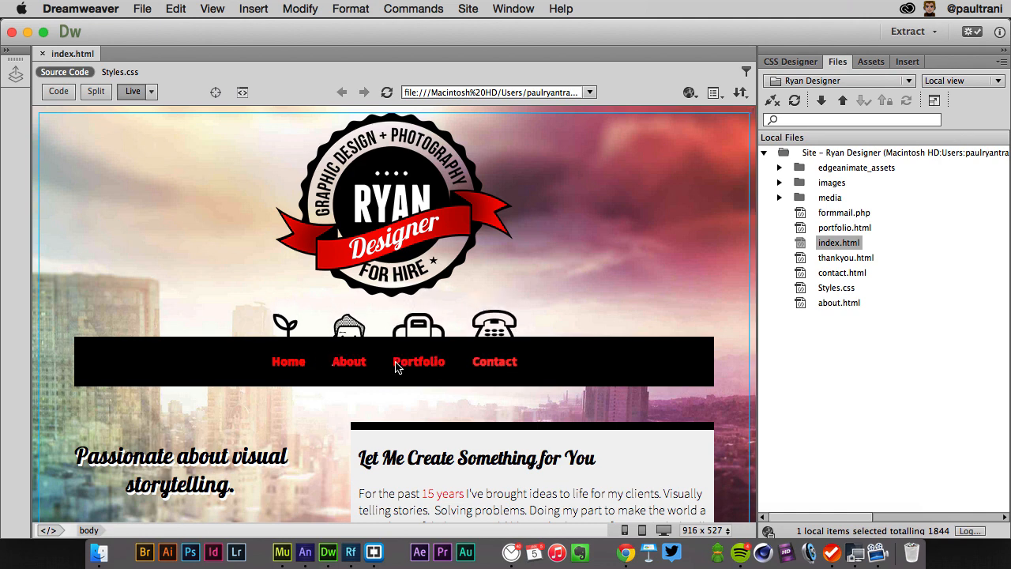
{"action": "scroll", "scroll_direction": "down", "scroll_amount": 3}
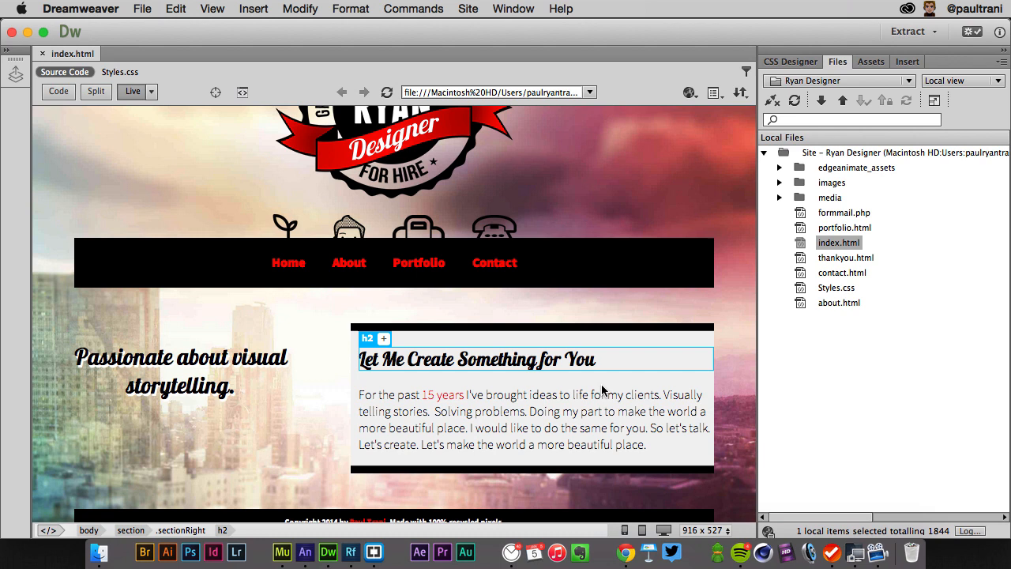
{"action": "left_click", "coordinate": [599, 359]}
{"action": "type", "text": "!"}
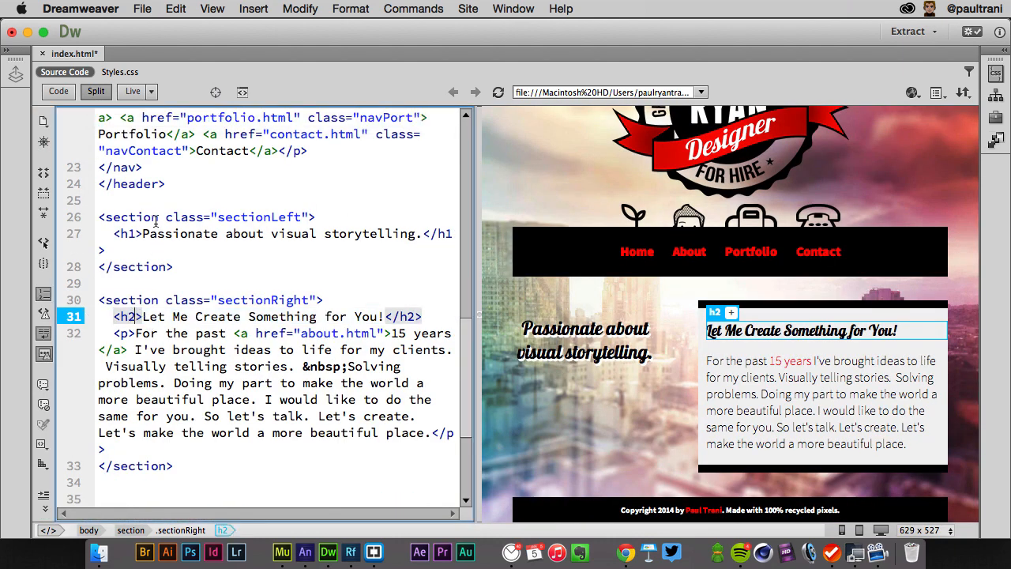
Edit the h2 heading code so it reads 'Let Me Create Something for You!'.
{"action": "left_click", "coordinate": [142, 228]}
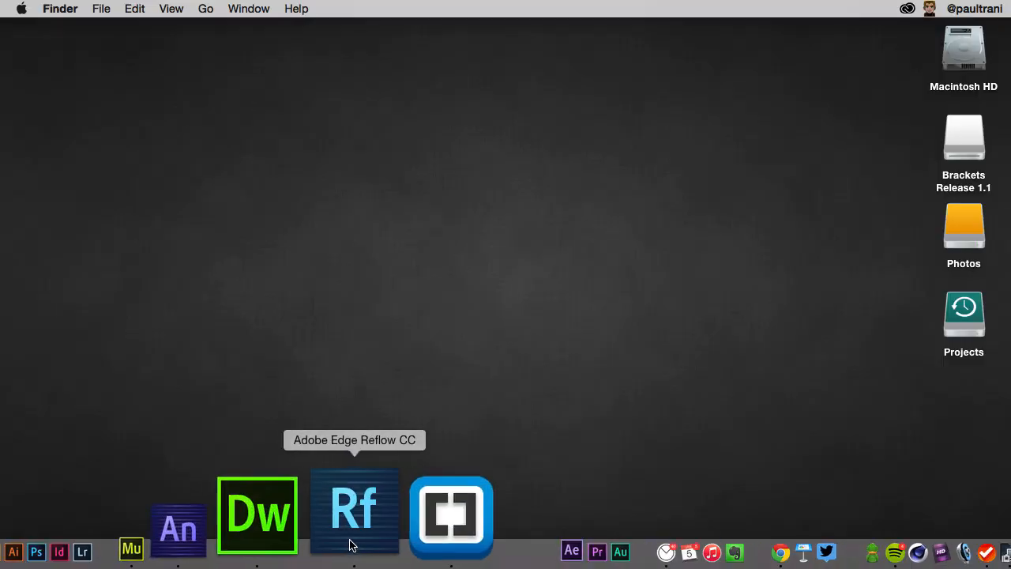
Launch Edge Reflow past the Eco Adventours page and create a new blank untitled project.
{"action": "left_click", "coordinate": [354, 514]}
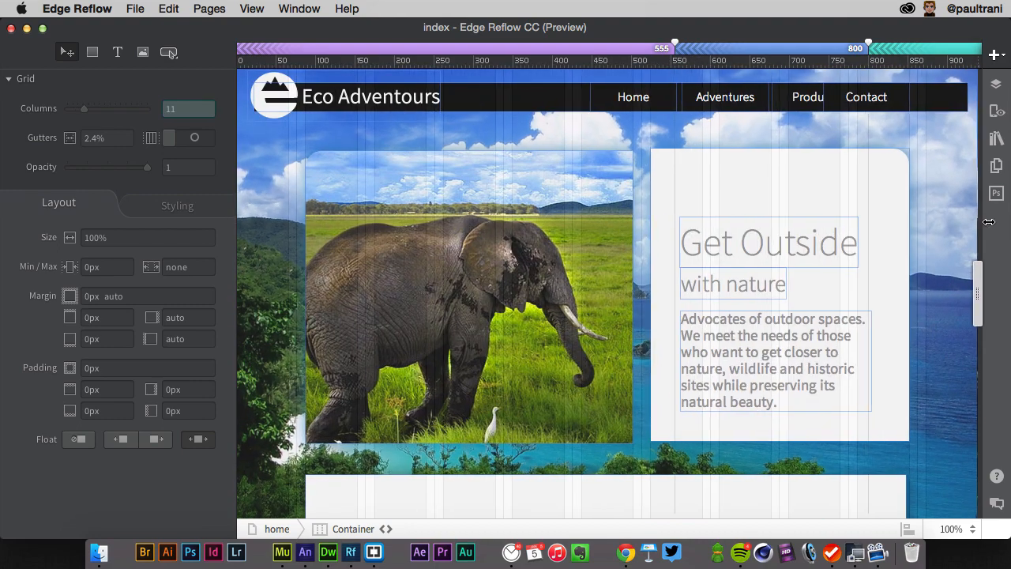
{"action": "left_click", "coordinate": [136, 10]}
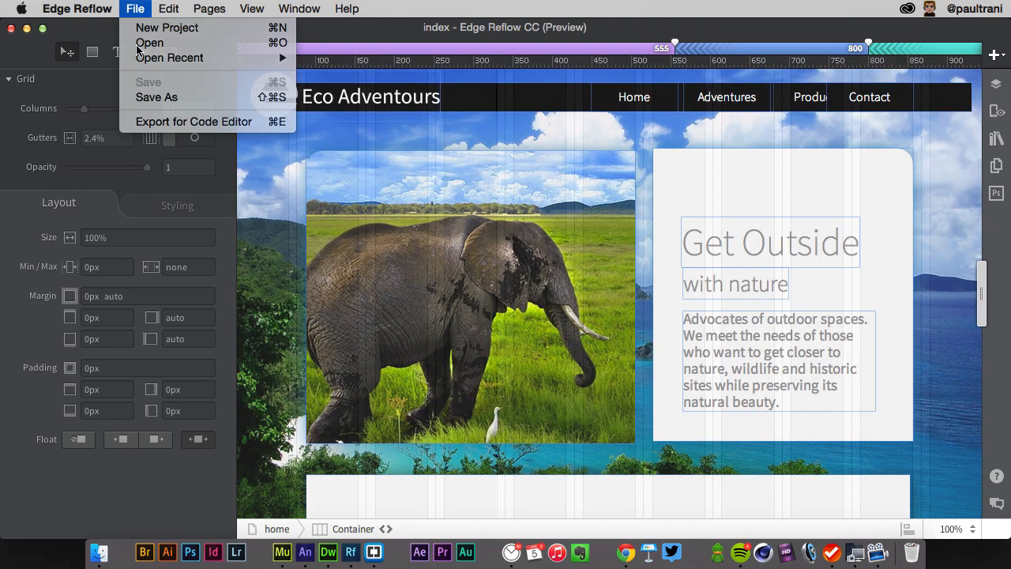
{"action": "left_click", "coordinate": [168, 28]}
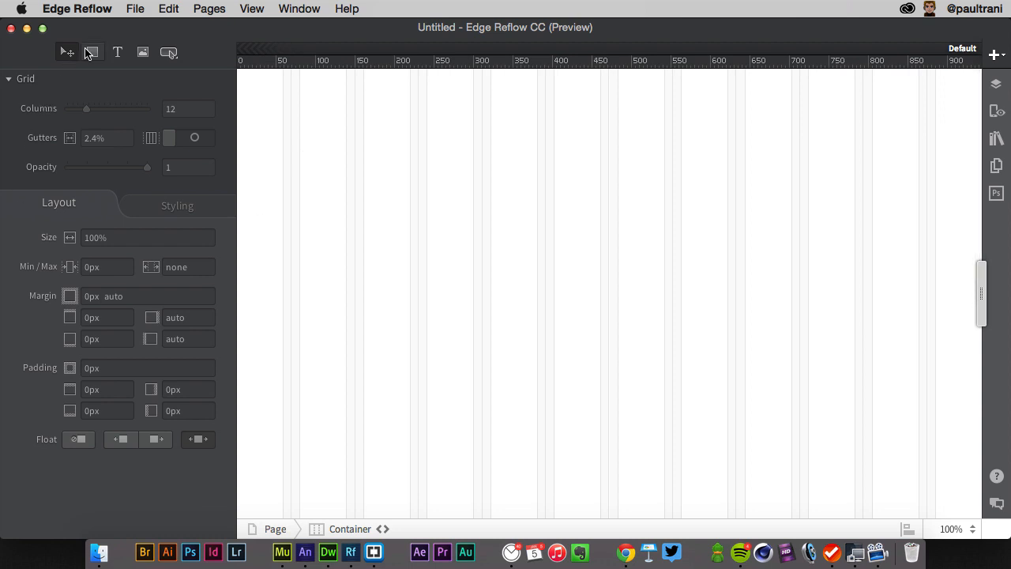
Draw a box on the blank page, shorten its height and give it a red background in the Styling panel.
{"action": "left_click_drag", "start_coordinate": [291, 151], "coordinate": [885, 341]}
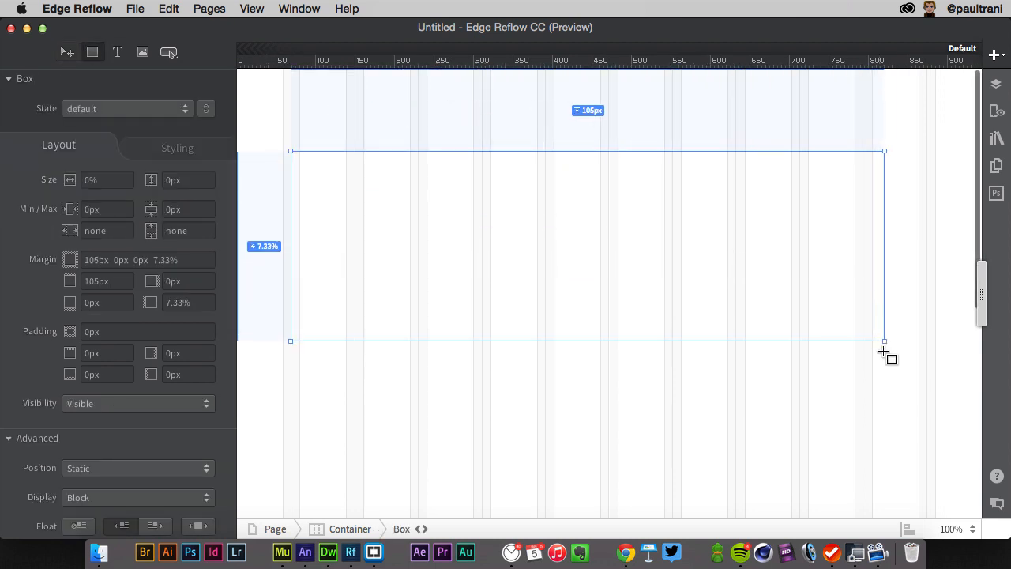
{"action": "left_click", "coordinate": [177, 145]}
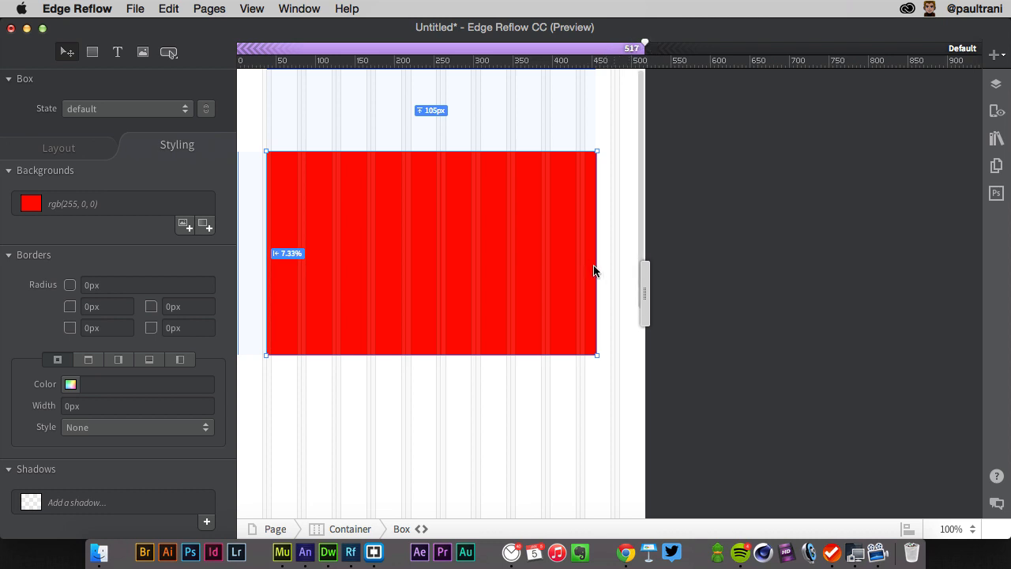
{"action": "mouse_move", "coordinate": [342, 203]}
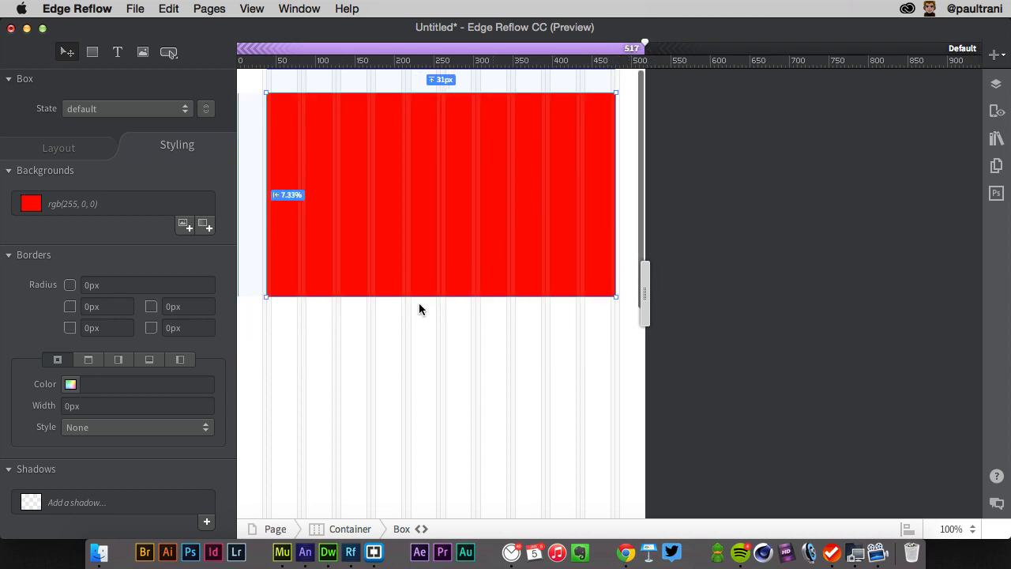
{"action": "left_click_drag", "start_coordinate": [441, 298], "coordinate": [441, 190]}
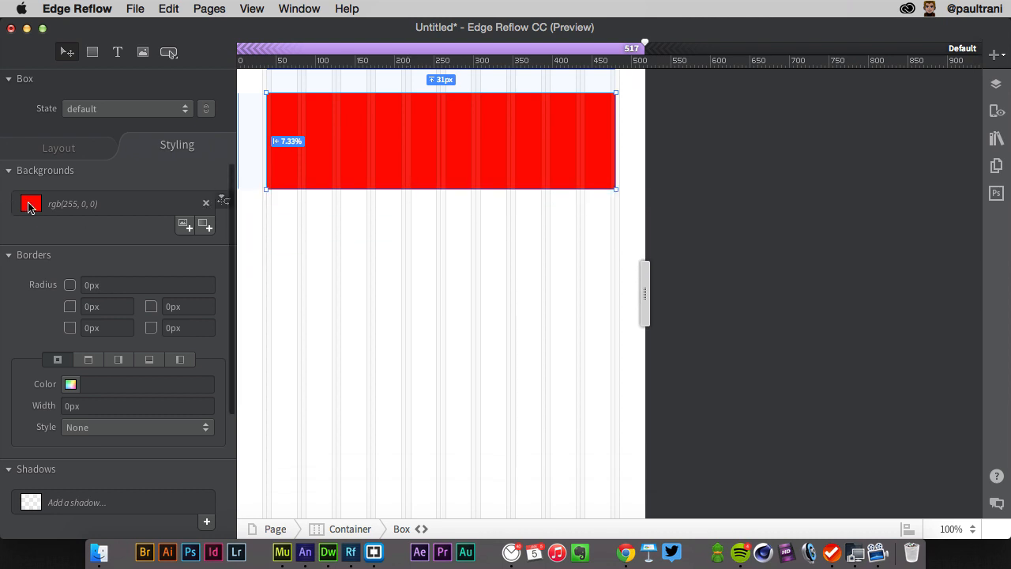
{"action": "left_click", "coordinate": [32, 204]}
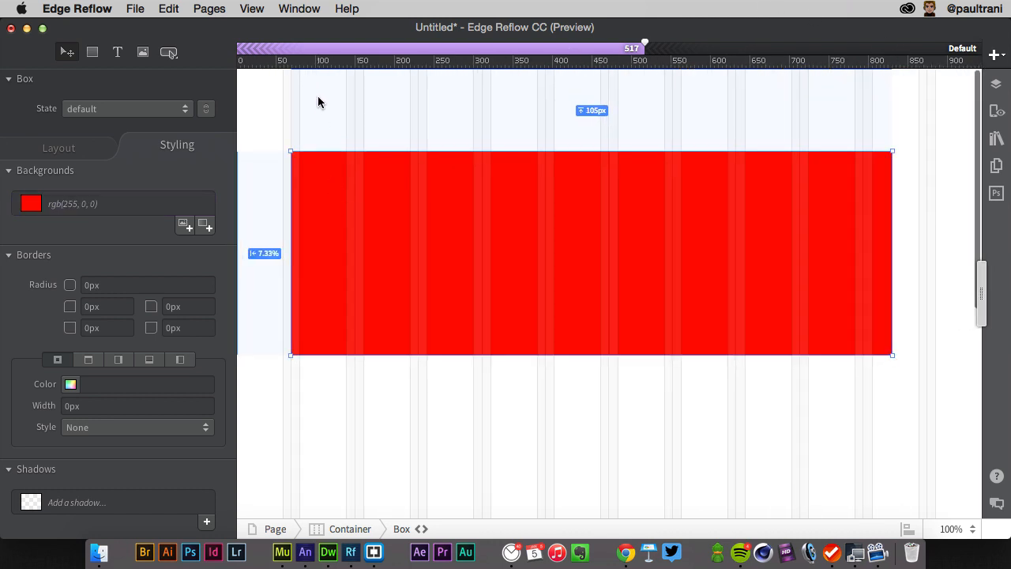
{"action": "left_click", "coordinate": [422, 528]}
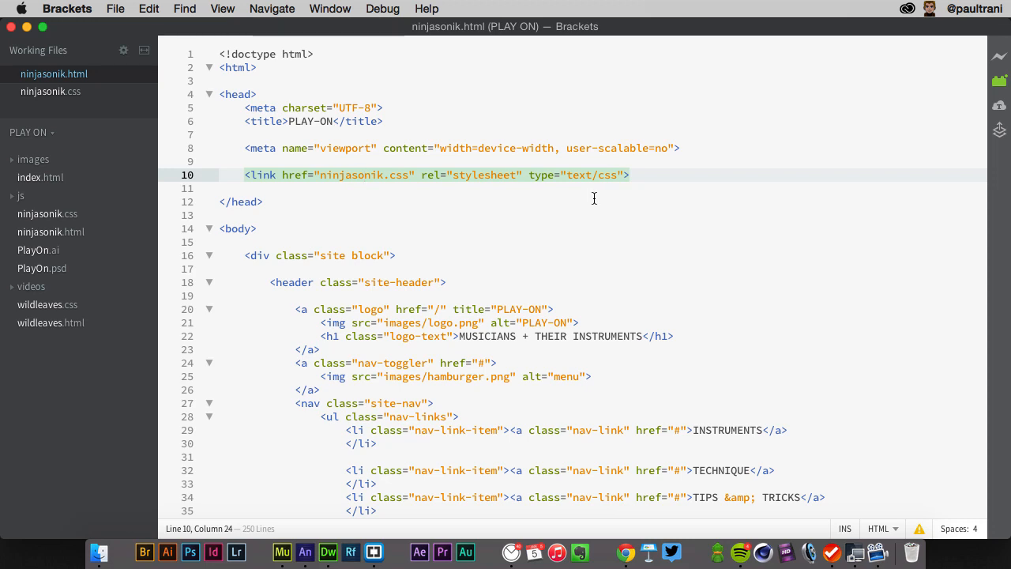
Quick Edit the .site-header and .logo CSS rules inline in ninjasonik.html, then launch live preview.
{"action": "scroll", "scroll_direction": "down", "scroll_amount": 3}
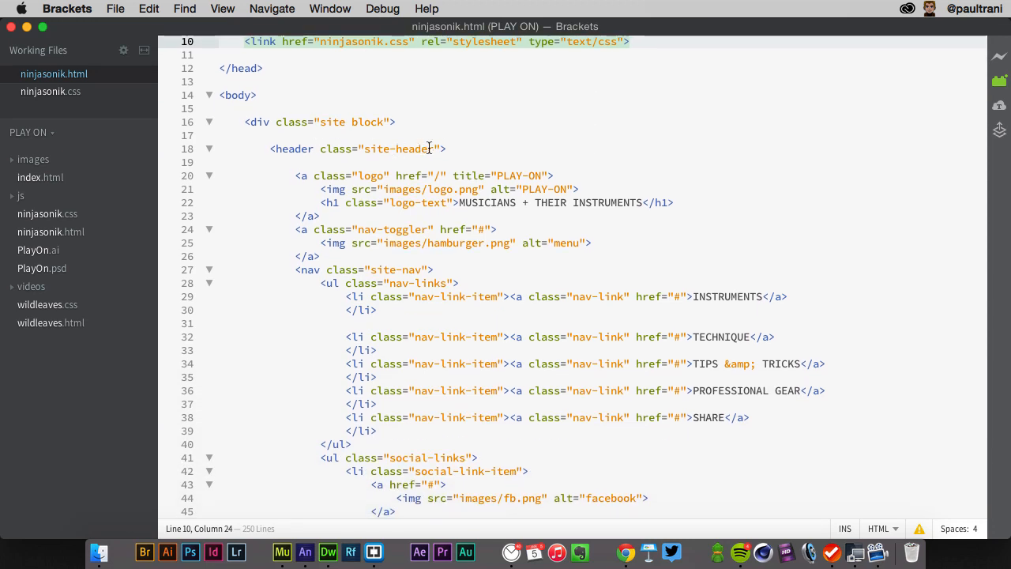
{"action": "left_click", "coordinate": [433, 149]}
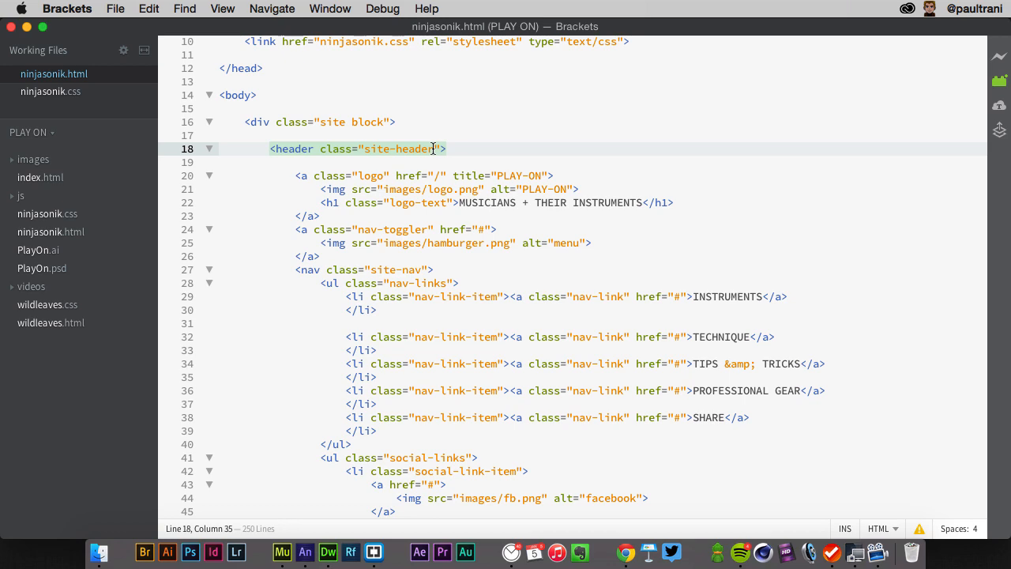
{"action": "left_click", "coordinate": [399, 148]}
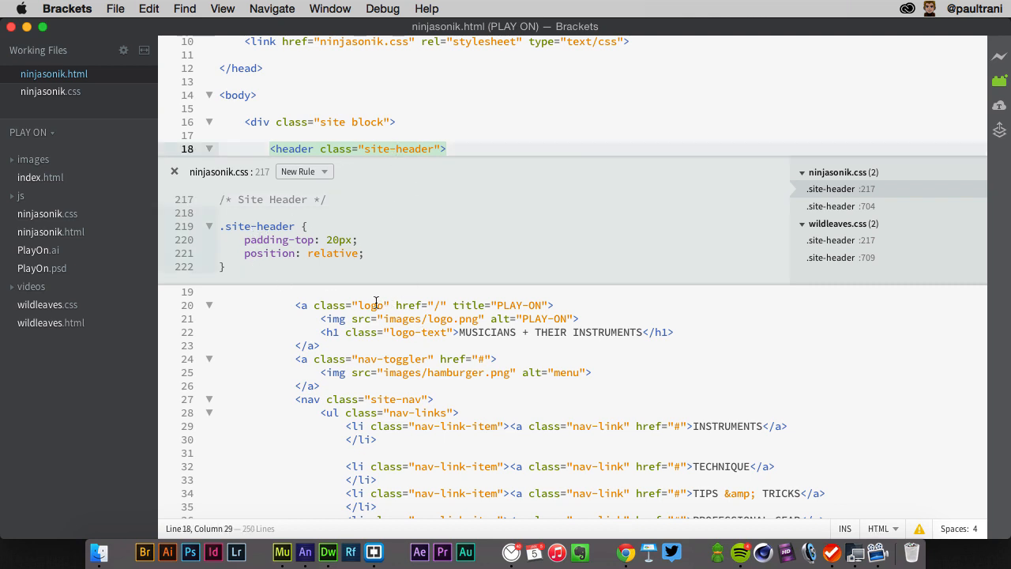
{"action": "left_click", "coordinate": [370, 305]}
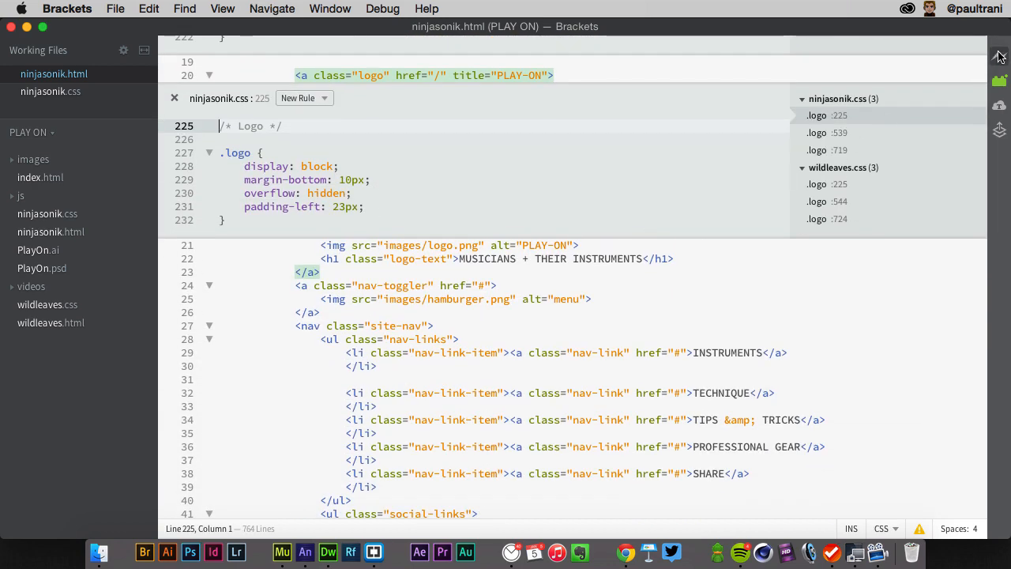
{"action": "left_click", "coordinate": [999, 57]}
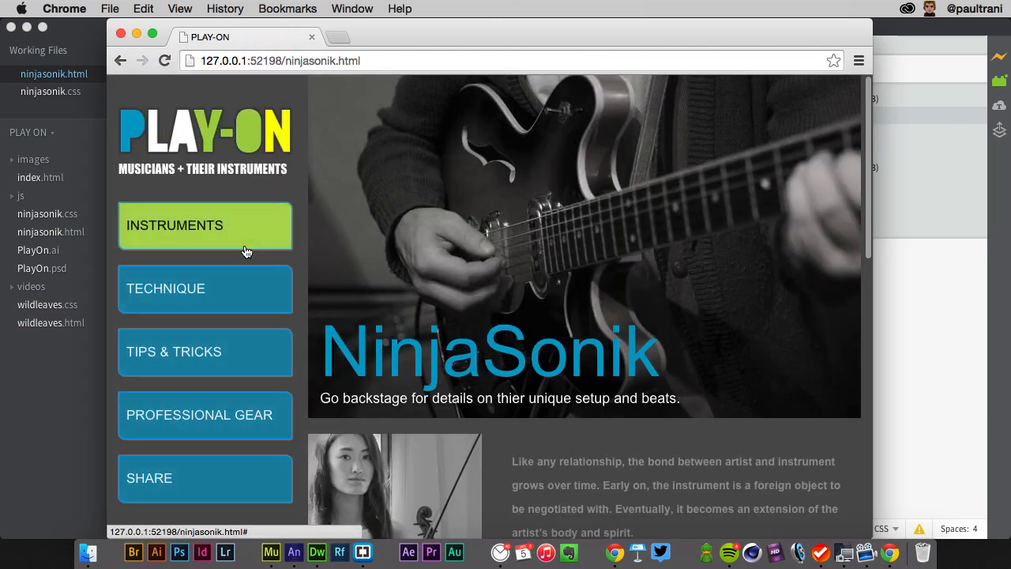
Scroll down the PLAY-ON NinjaSonik page in the Chrome live preview.
{"action": "scroll", "scroll_direction": "down", "scroll_amount": 3}
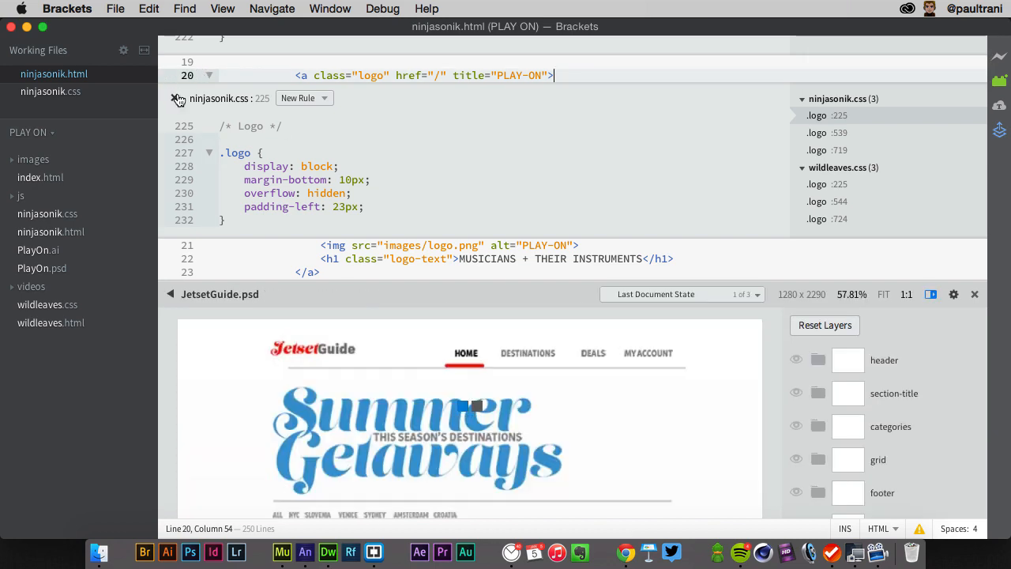
Close the inline logo styles and the JetsetGuide.psd design view, leaving only ninjasonik.html.
{"action": "left_click", "coordinate": [179, 98]}
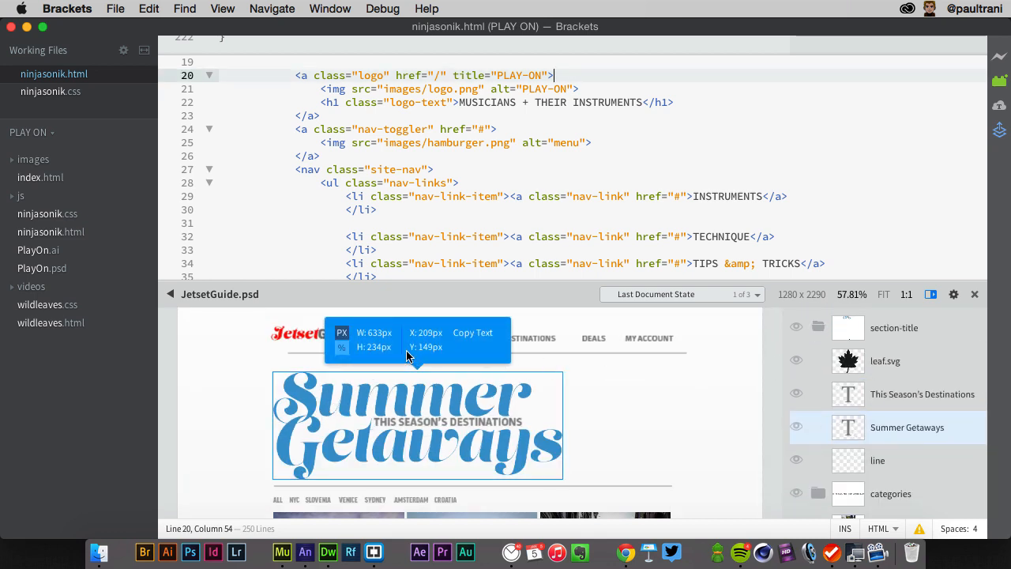
{"action": "mouse_move", "coordinate": [465, 385]}
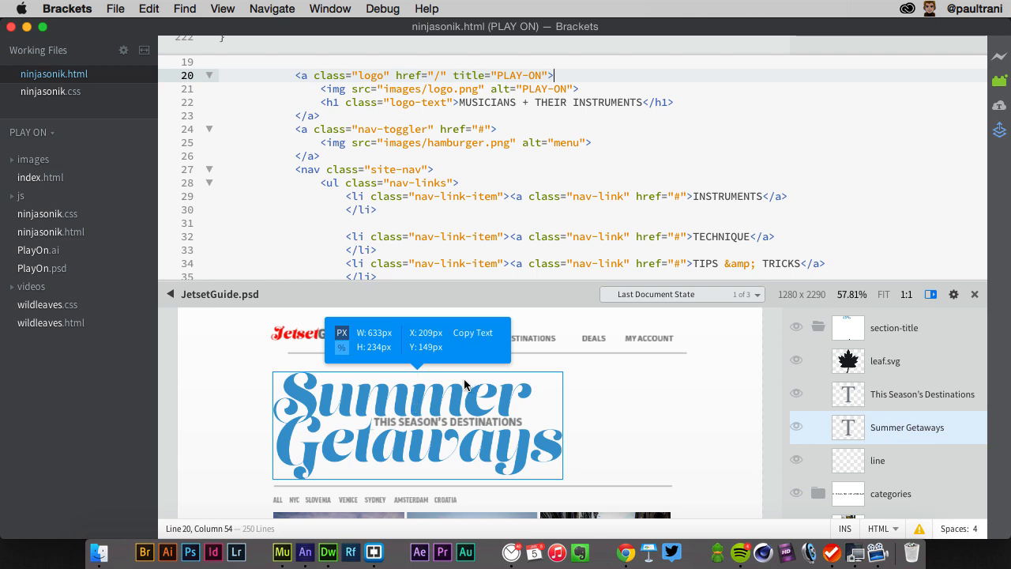
{"action": "mouse_move", "coordinate": [409, 407]}
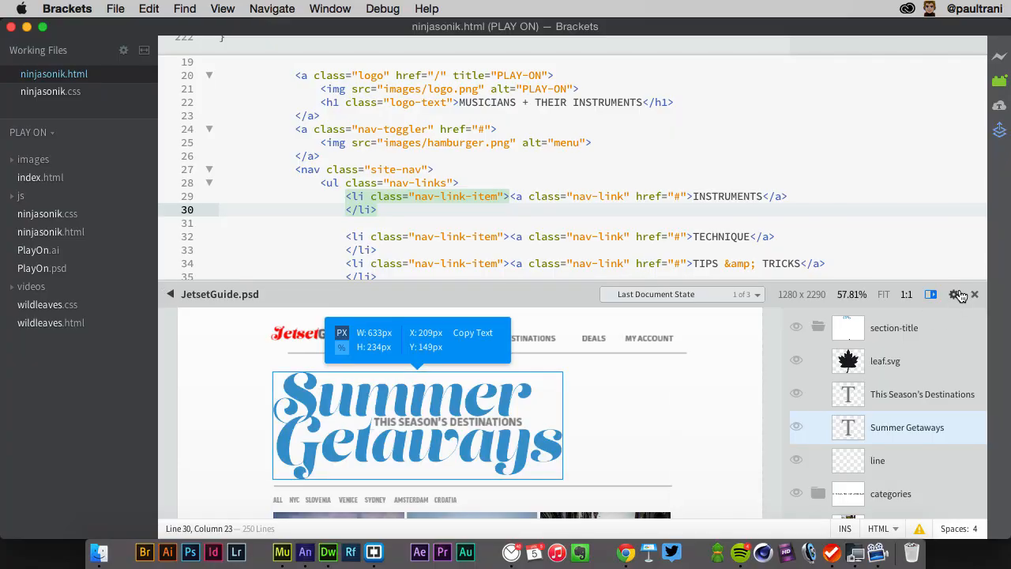
{"action": "left_click", "coordinate": [975, 294]}
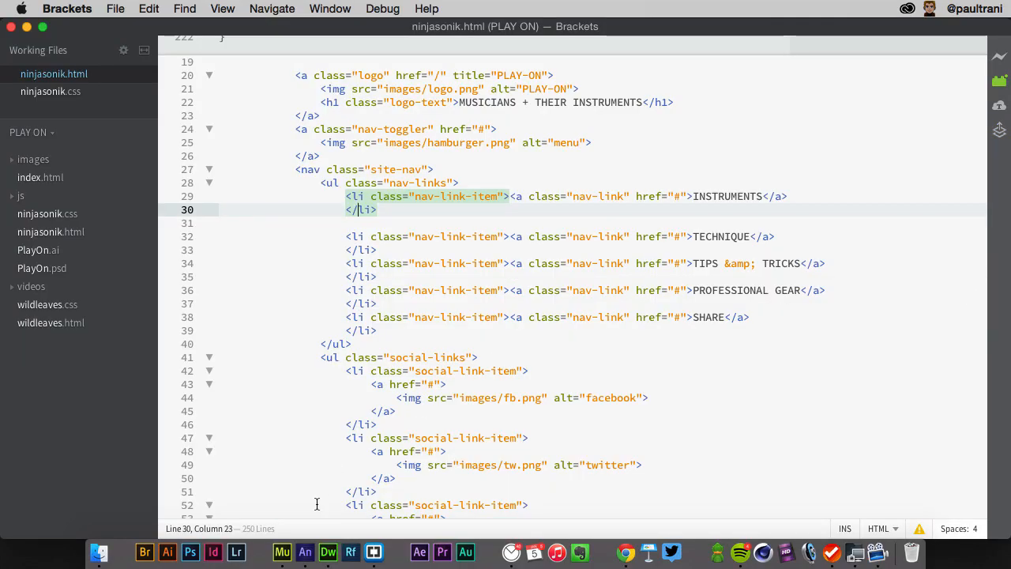
{"action": "mouse_move", "coordinate": [281, 552]}
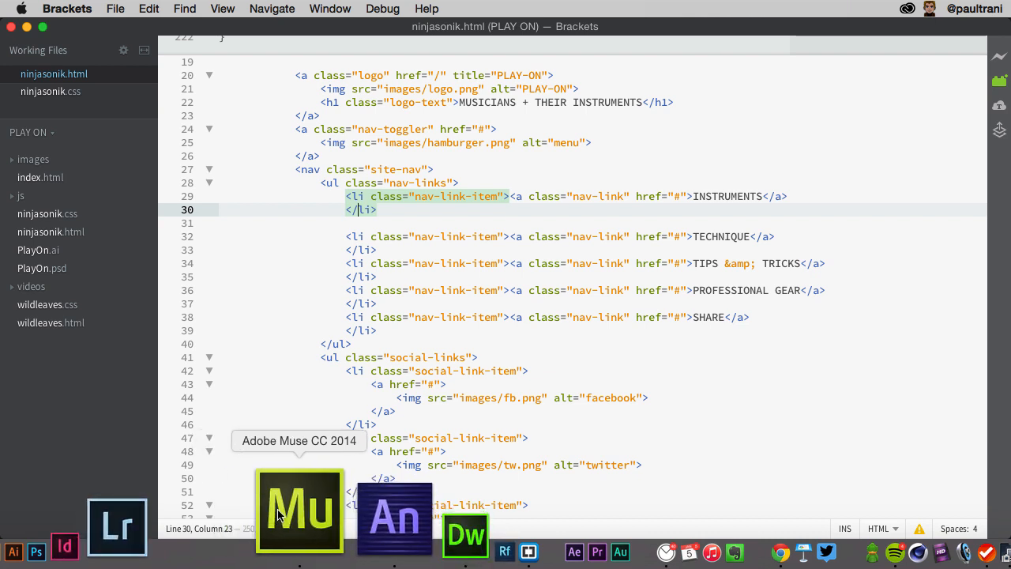
{"action": "mouse_move", "coordinate": [300, 509]}
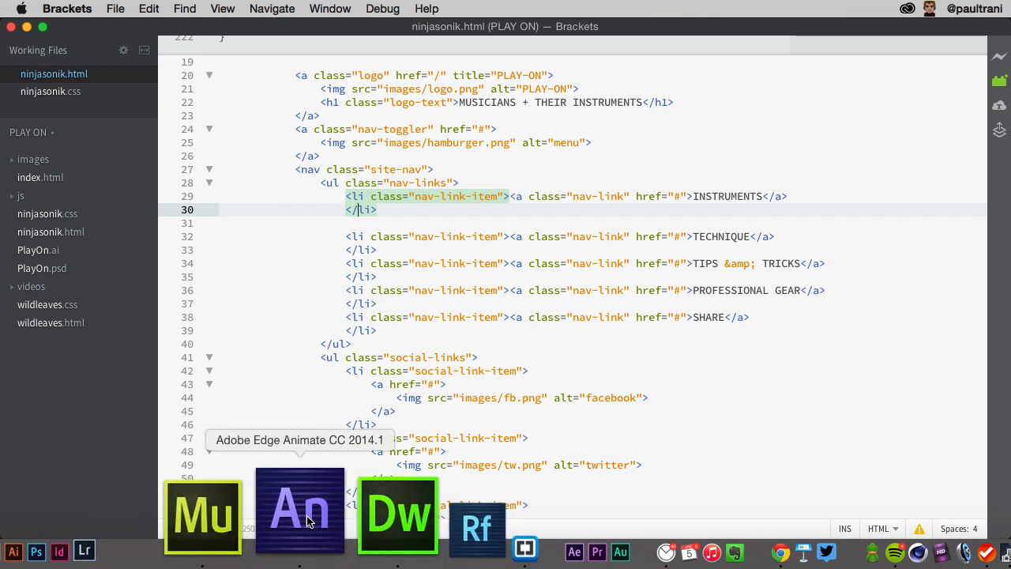